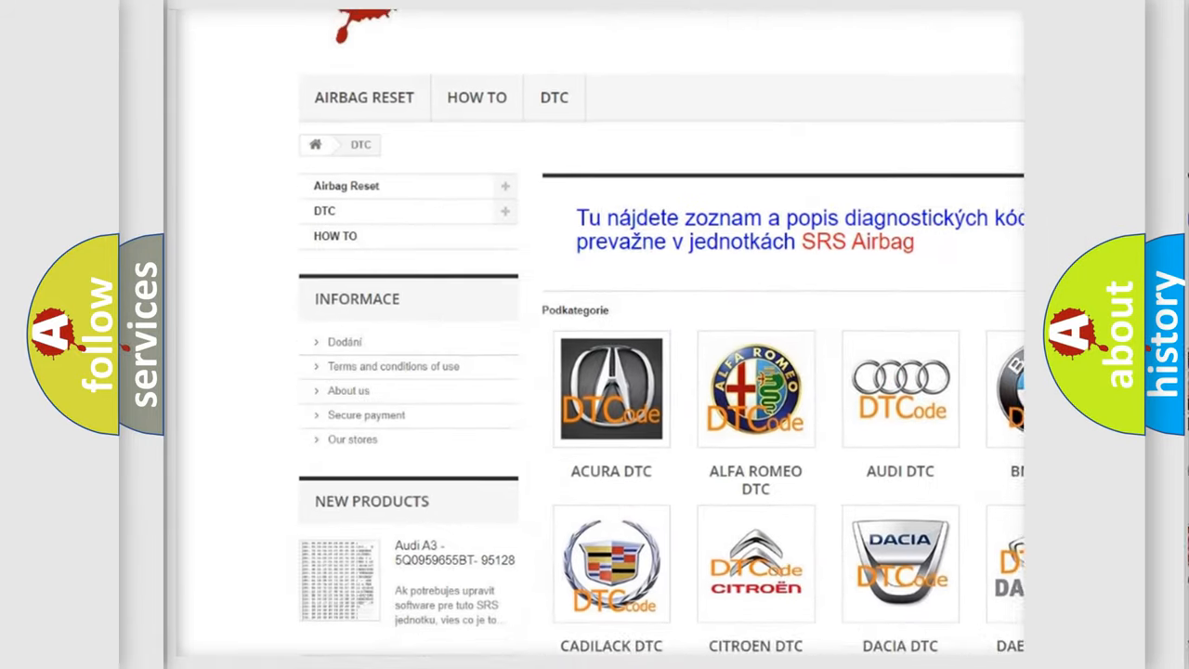
scroll("down", 3)
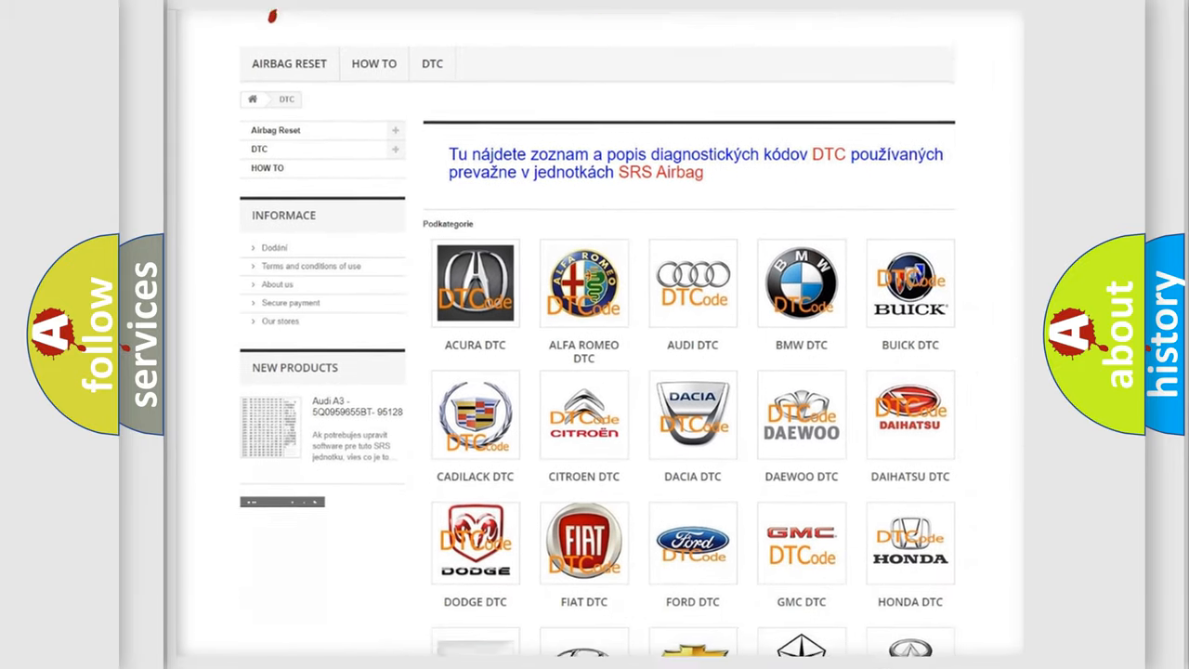
scroll("down", 3)
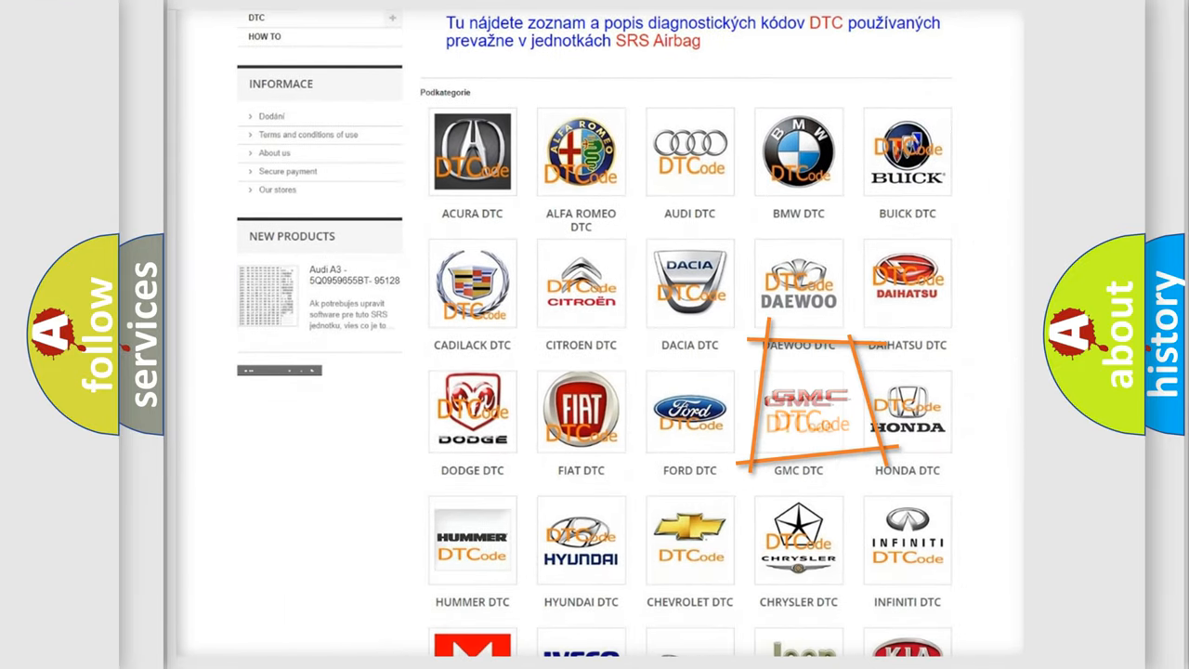